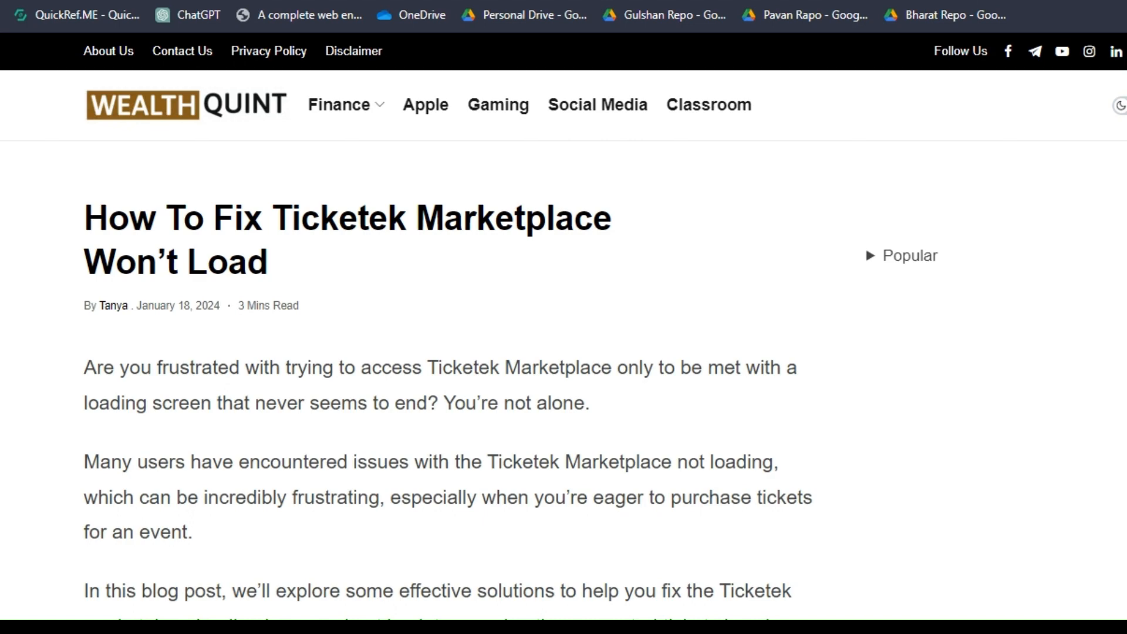
Scroll past the intro to the fixes summary and the first fix, Use A VPN.
{"action": "scroll", "scroll_direction": "down", "scroll_amount": 3}
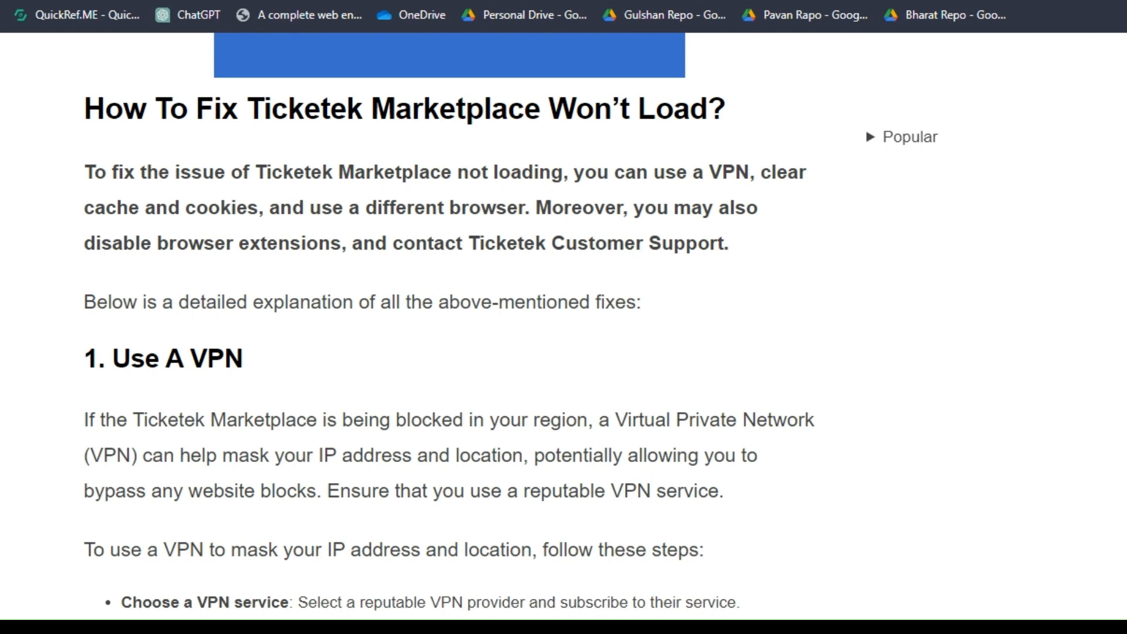
Scroll through the VPN setup steps and Windows example to the Clear Browser Cache And Cookies fix.
{"action": "scroll", "scroll_direction": "down", "scroll_amount": 3}
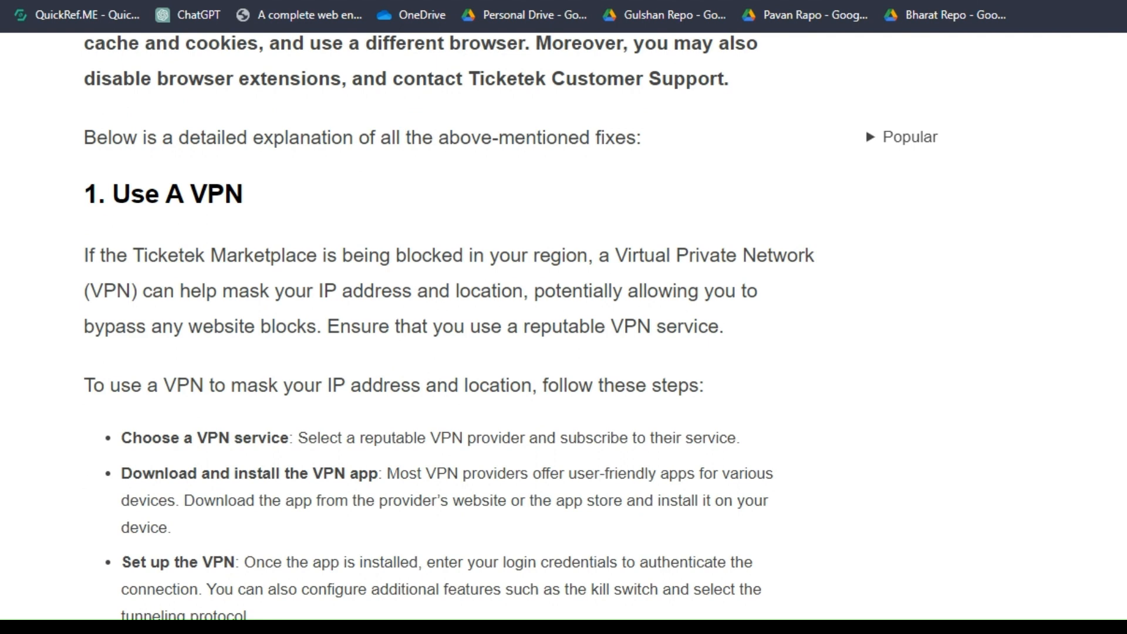
{"action": "scroll", "scroll_direction": "down", "scroll_amount": 3}
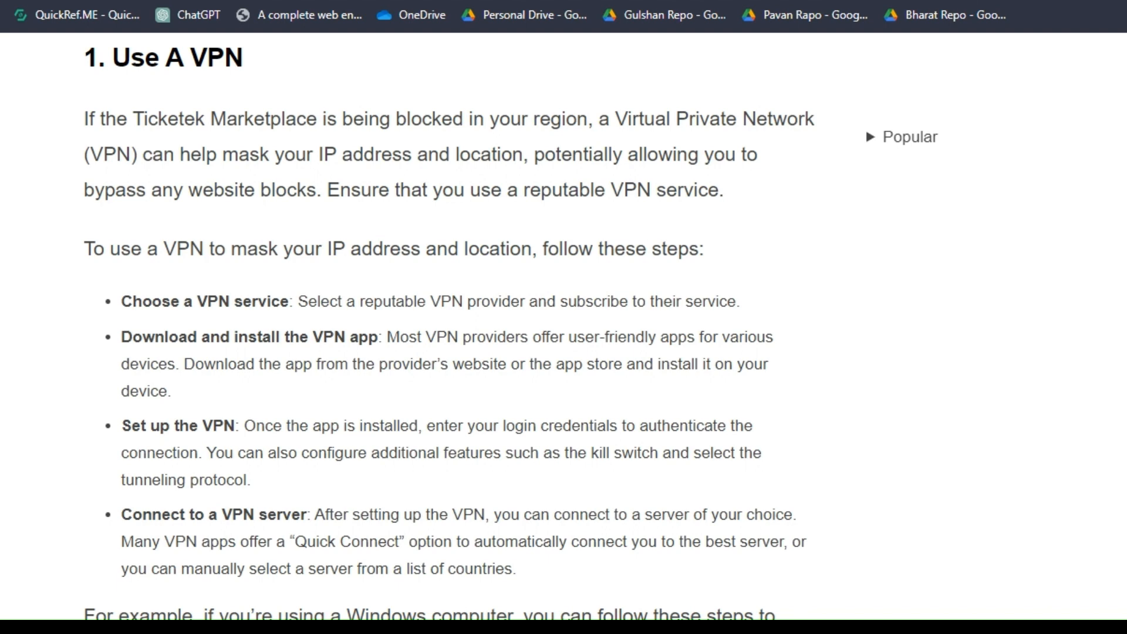
{"action": "scroll", "scroll_direction": "down", "scroll_amount": 3}
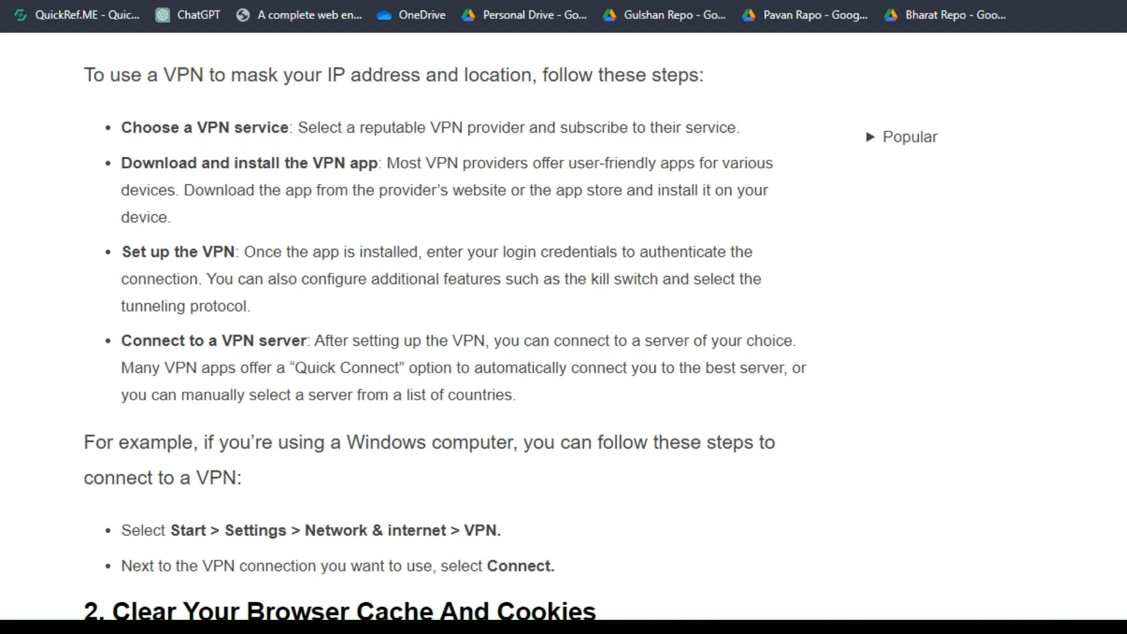
{"action": "scroll", "scroll_direction": "down", "scroll_amount": 3}
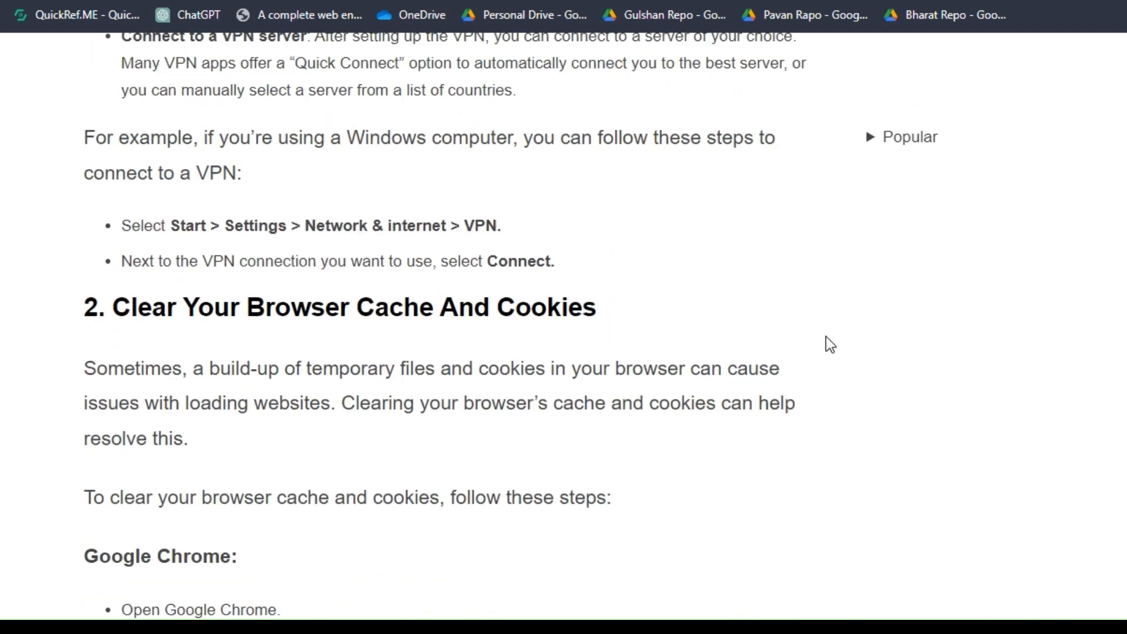
Scroll through the Chrome, Edge and Safari cache-clearing steps to the Use A Different Web Browser fix.
{"action": "scroll", "scroll_direction": "up", "scroll_amount": 3}
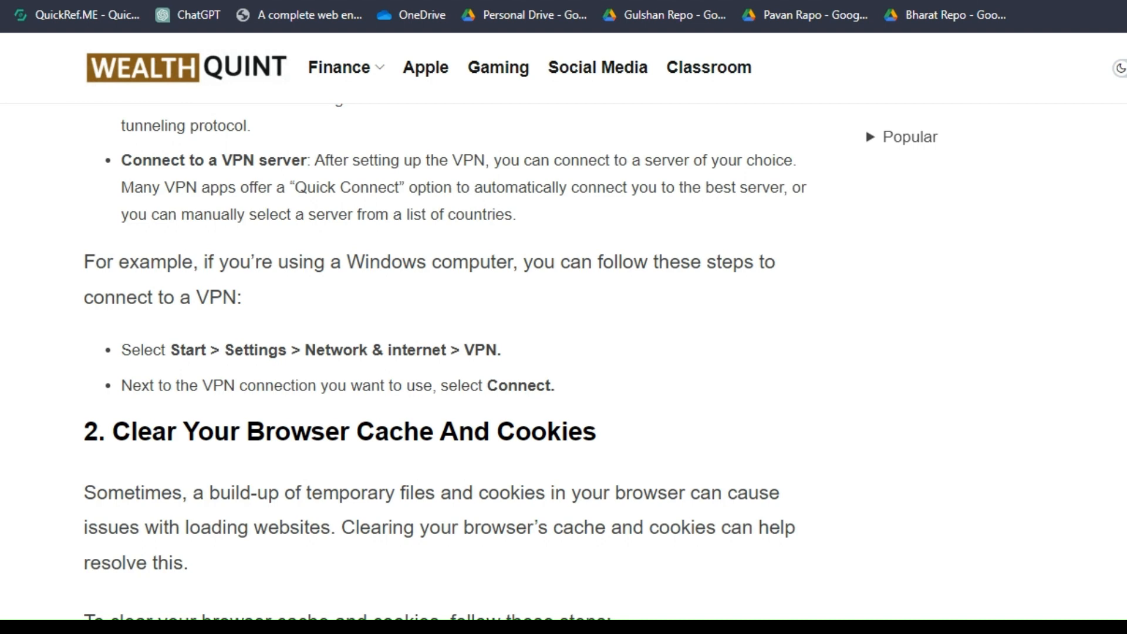
{"action": "scroll", "scroll_direction": "down", "scroll_amount": 3}
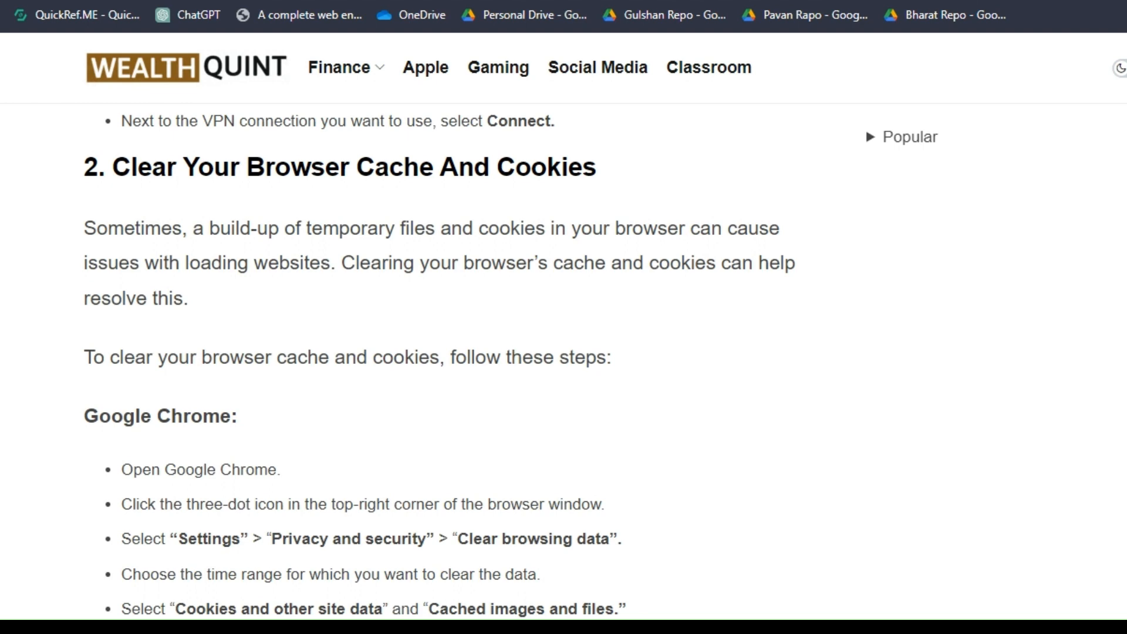
{"action": "scroll", "scroll_direction": "down", "scroll_amount": 3}
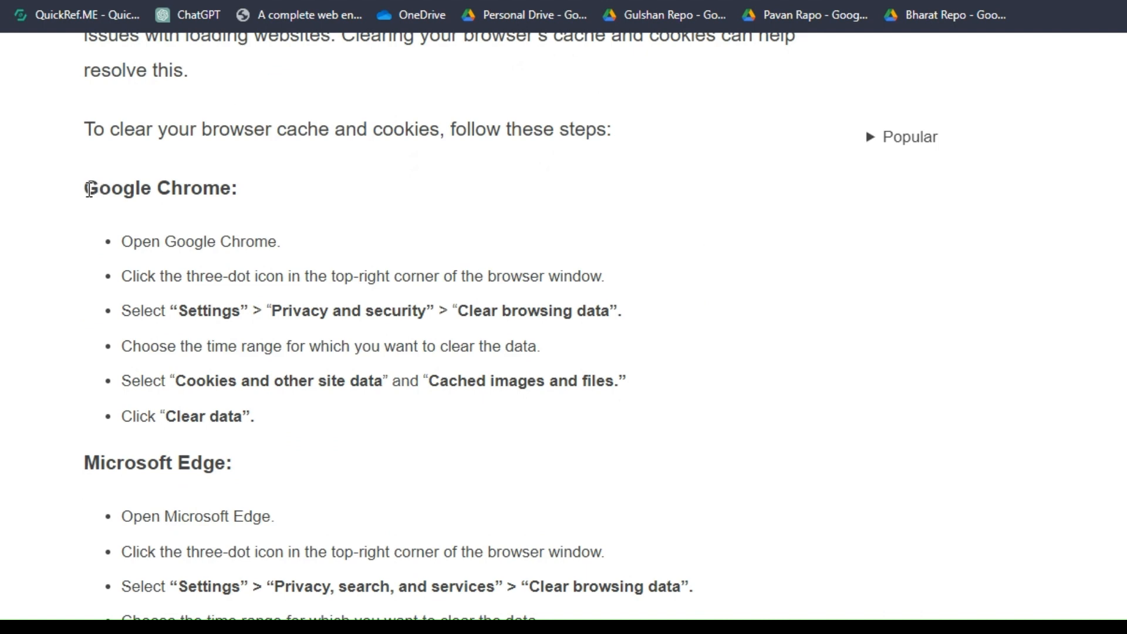
{"action": "scroll", "scroll_direction": "down", "scroll_amount": 3}
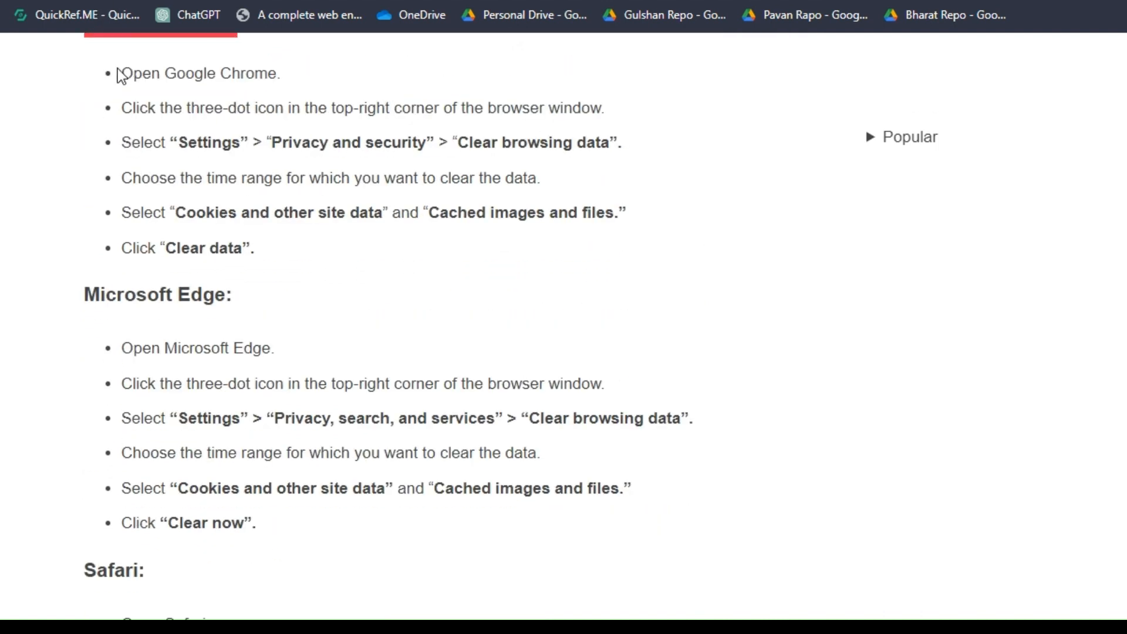
{"action": "mouse_move", "coordinate": [541, 279]}
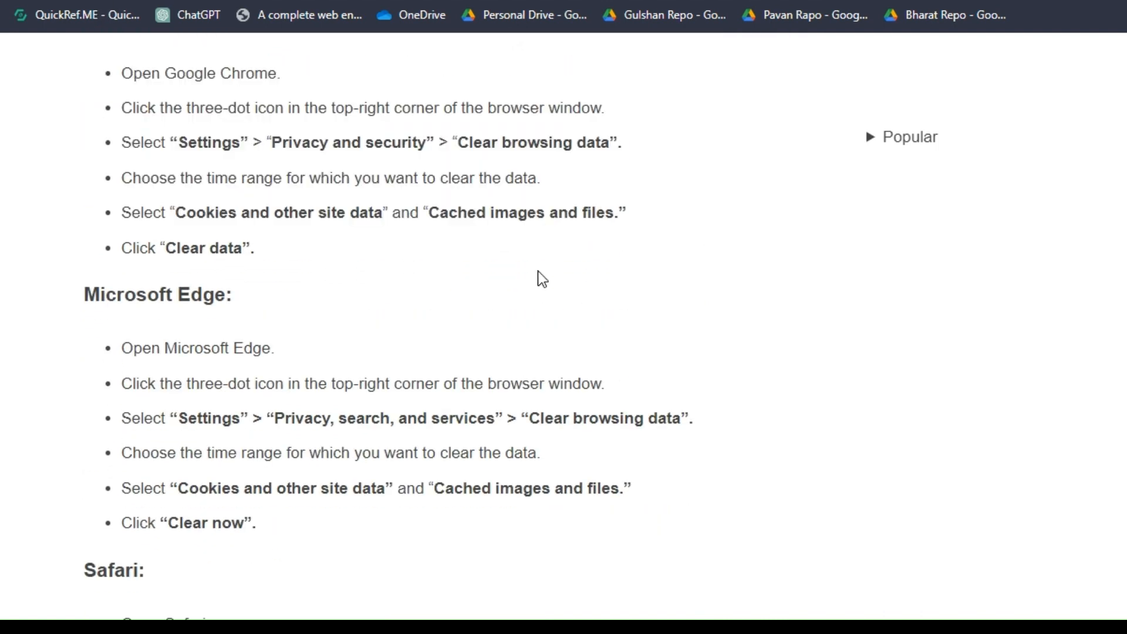
{"action": "scroll", "scroll_direction": "down", "scroll_amount": 3}
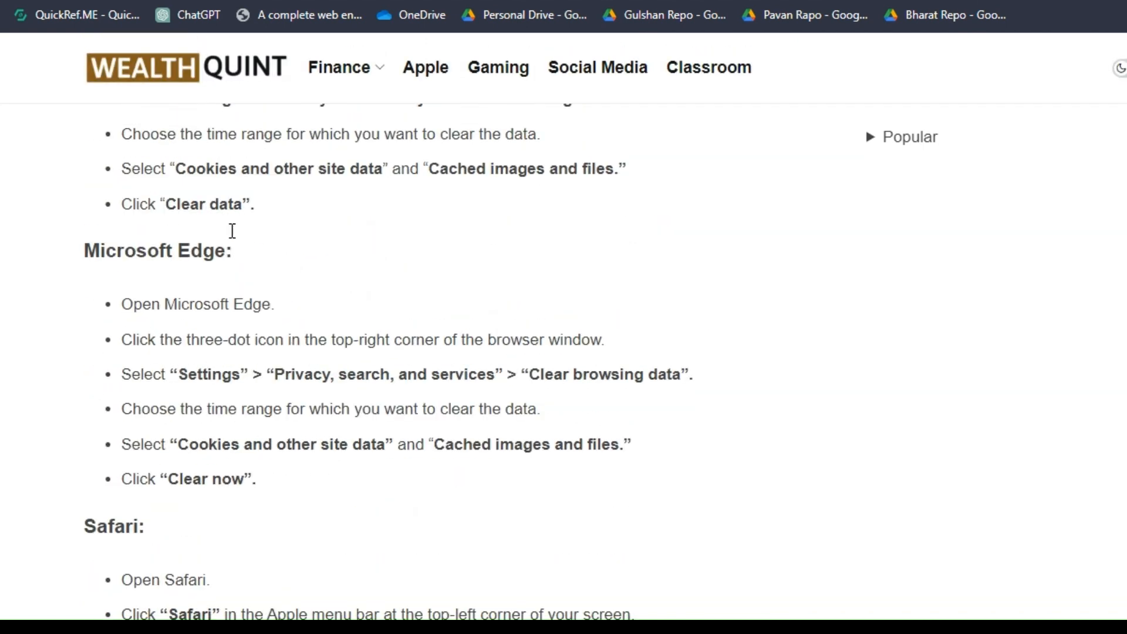
{"action": "mouse_move", "coordinate": [257, 257]}
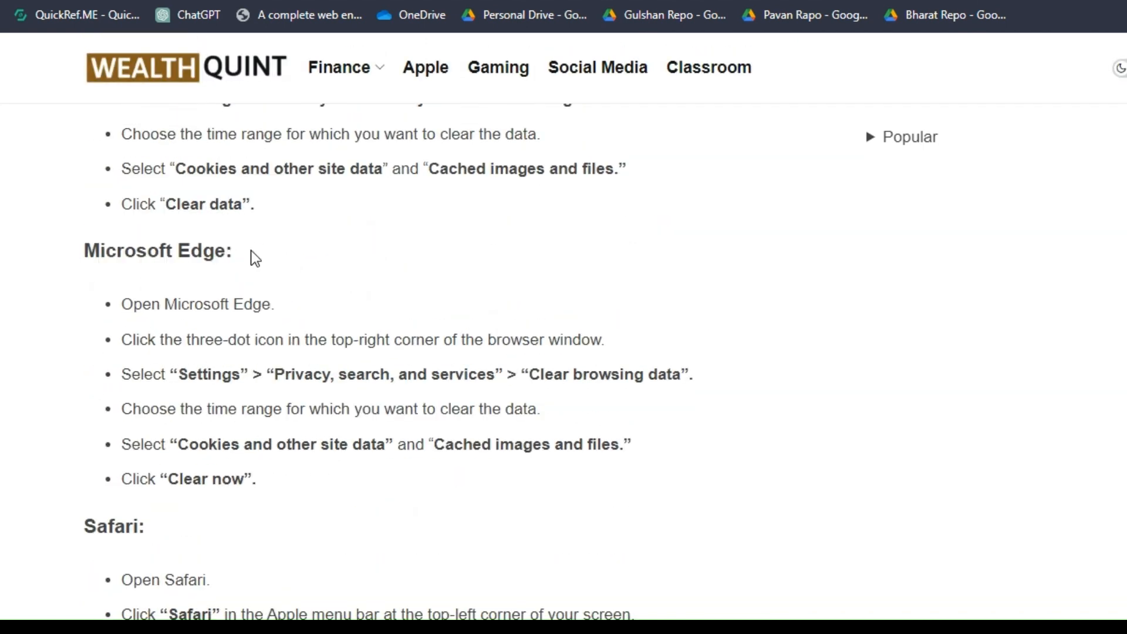
{"action": "scroll", "scroll_direction": "down", "scroll_amount": 3}
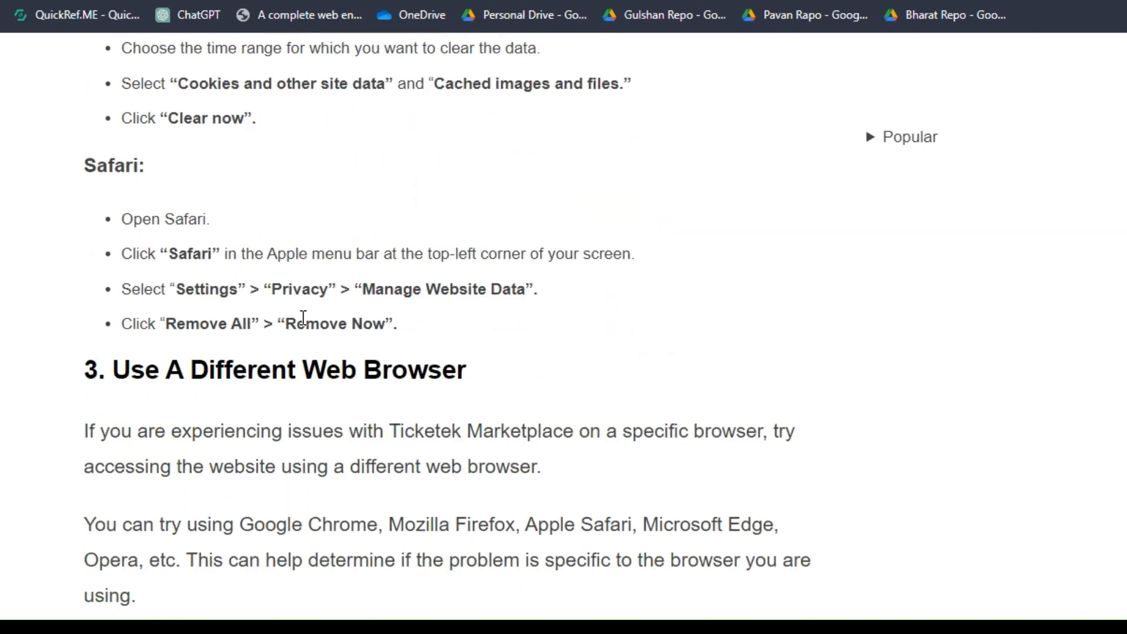
Scroll past the different-browser advice to Disable Browser Extensions and its Chrome steps.
{"action": "scroll", "scroll_direction": "down", "scroll_amount": 3}
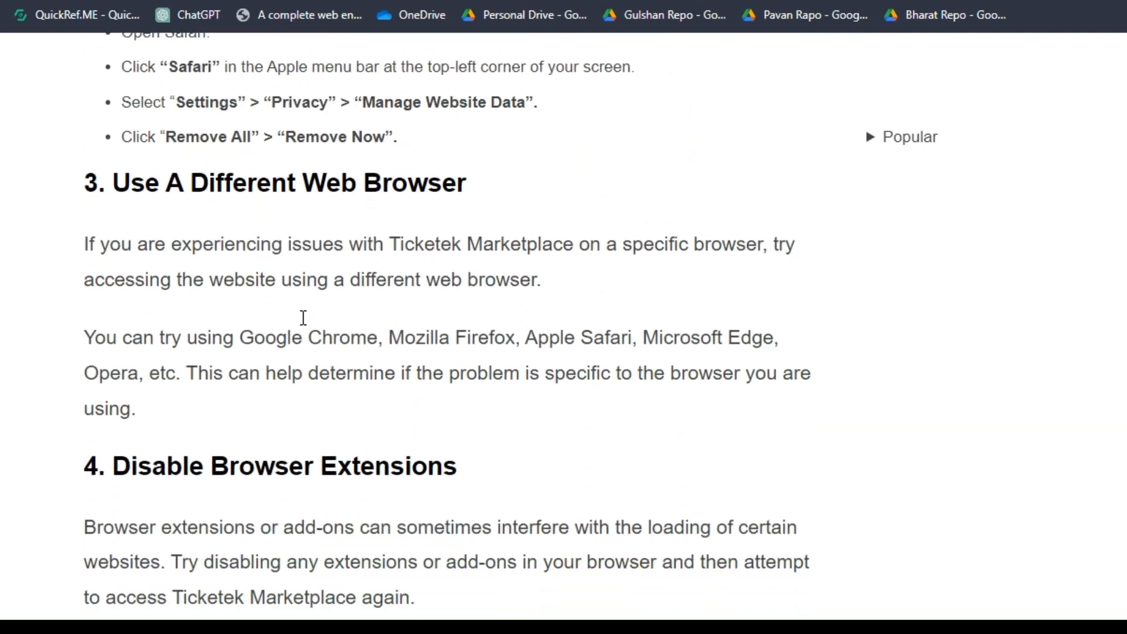
{"action": "mouse_move", "coordinate": [305, 324]}
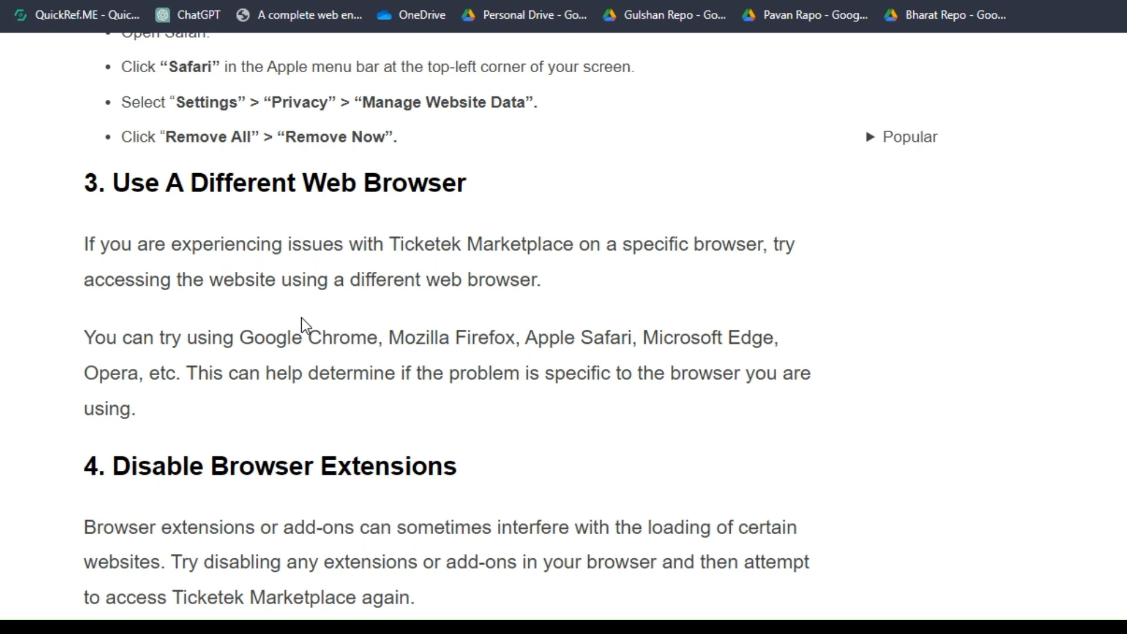
{"action": "scroll", "scroll_direction": "down", "scroll_amount": 3}
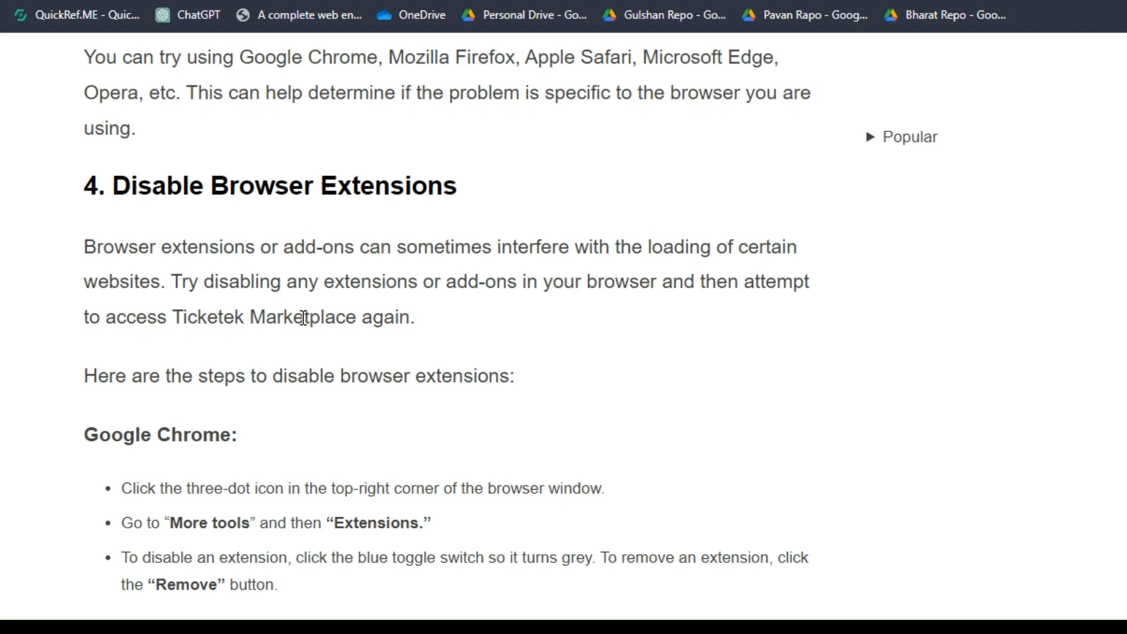
Highlight the Google Chrome heading and scroll through Edge and Safari extension steps to the fifth fix.
{"action": "scroll", "scroll_direction": "down", "scroll_amount": 3}
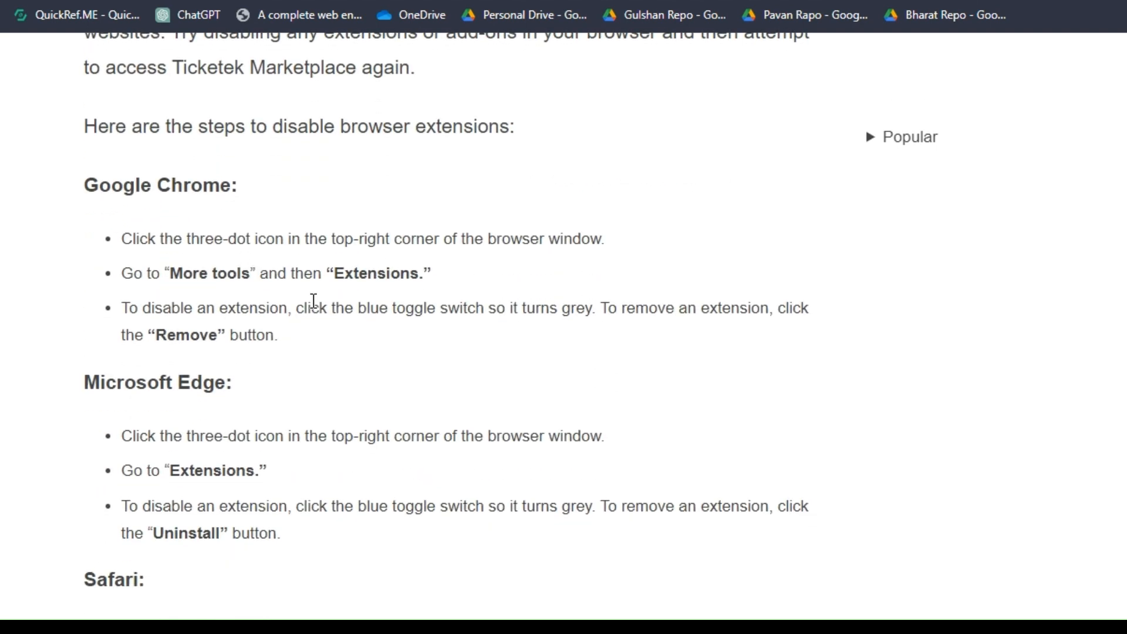
{"action": "double_click", "coordinate": [133, 184]}
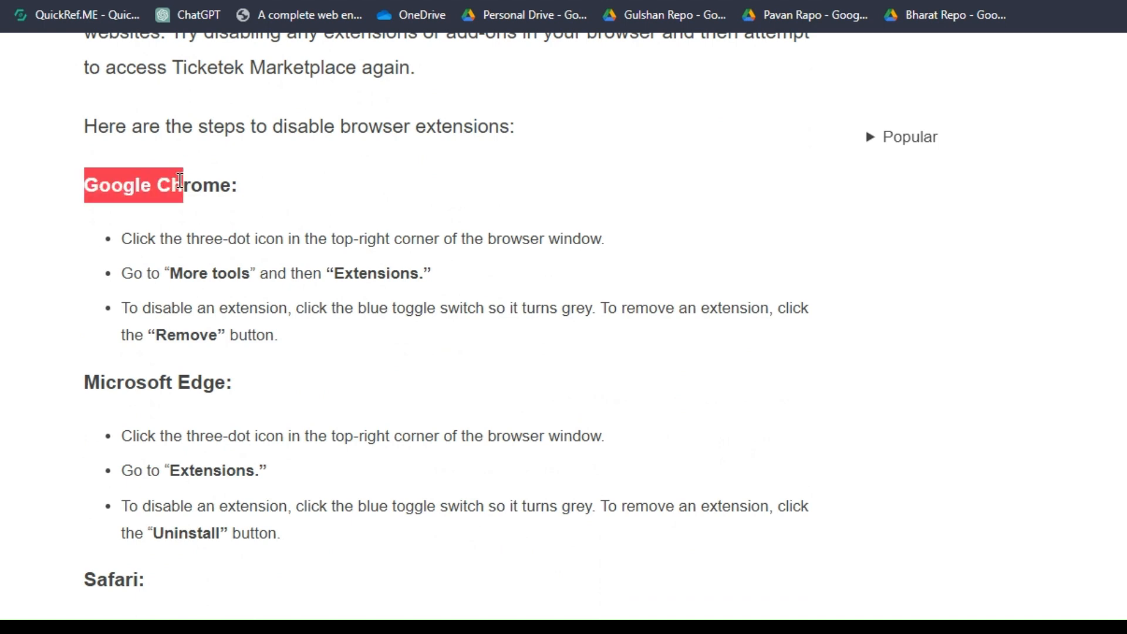
{"action": "scroll", "scroll_direction": "down", "scroll_amount": 3}
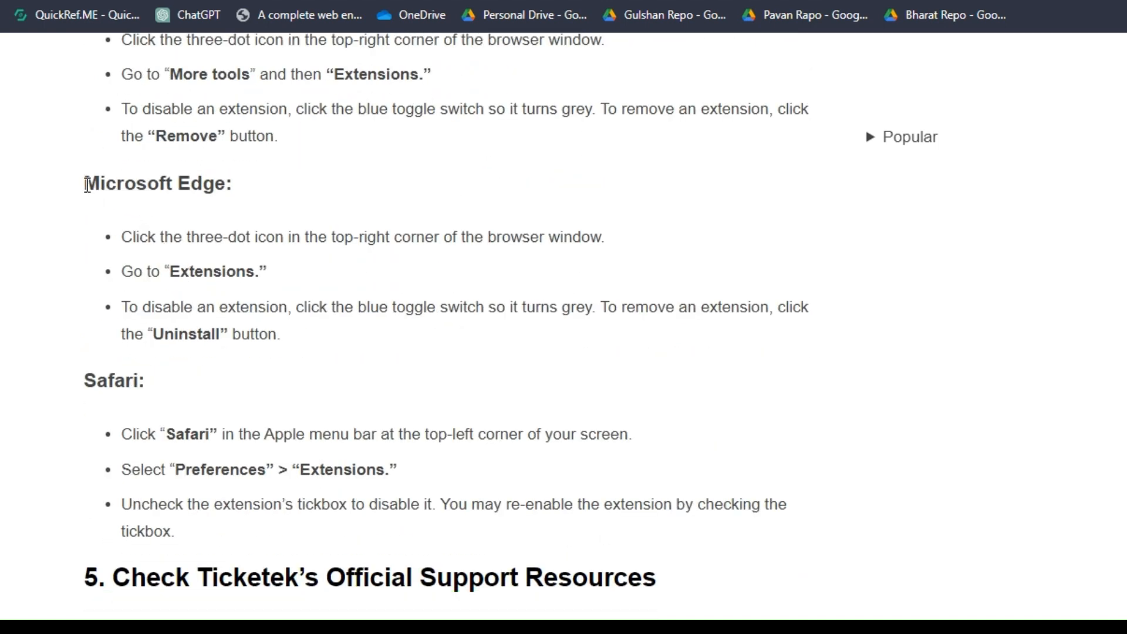
{"action": "mouse_move", "coordinate": [90, 375]}
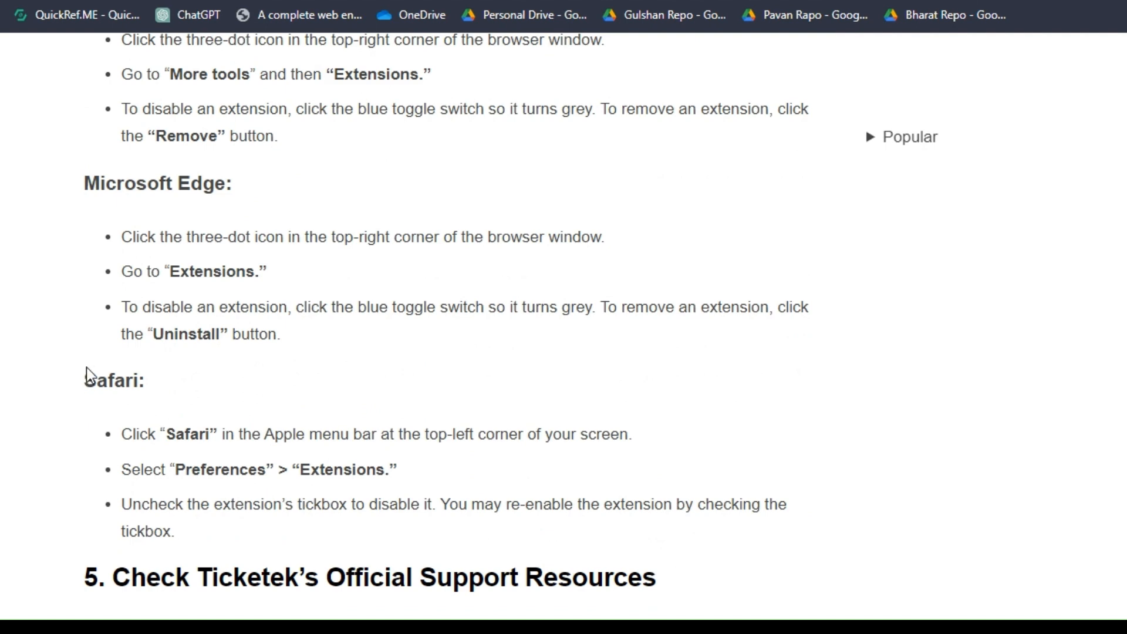
{"action": "scroll", "scroll_direction": "down", "scroll_amount": 3}
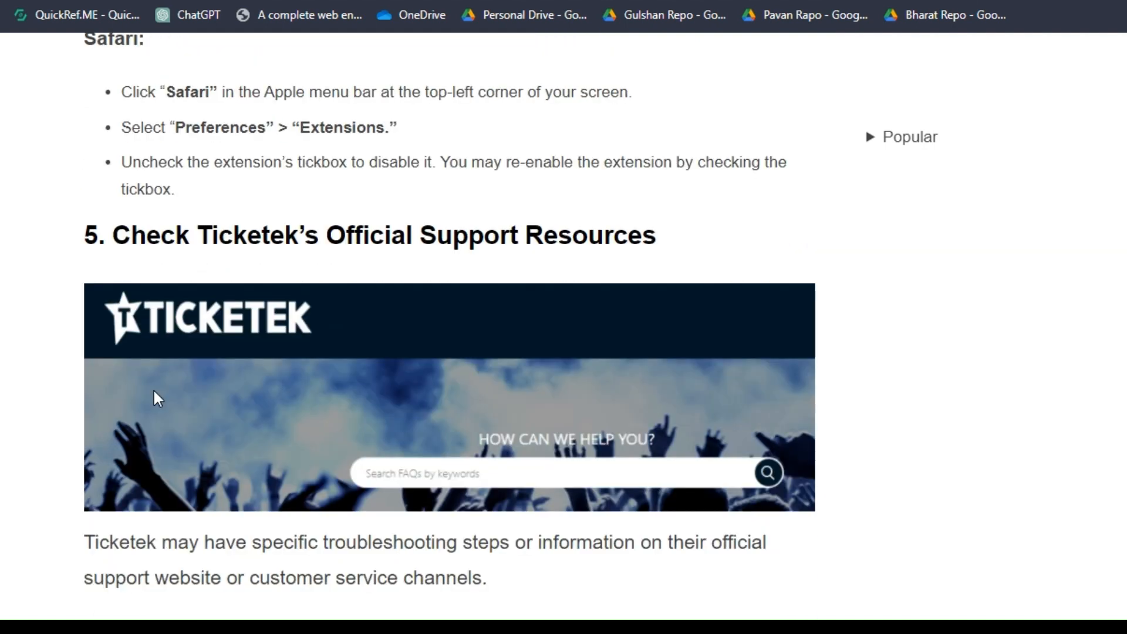
Scroll through the official-support fix to the share buttons, then back up to the article title.
{"action": "scroll", "scroll_direction": "down", "scroll_amount": 3}
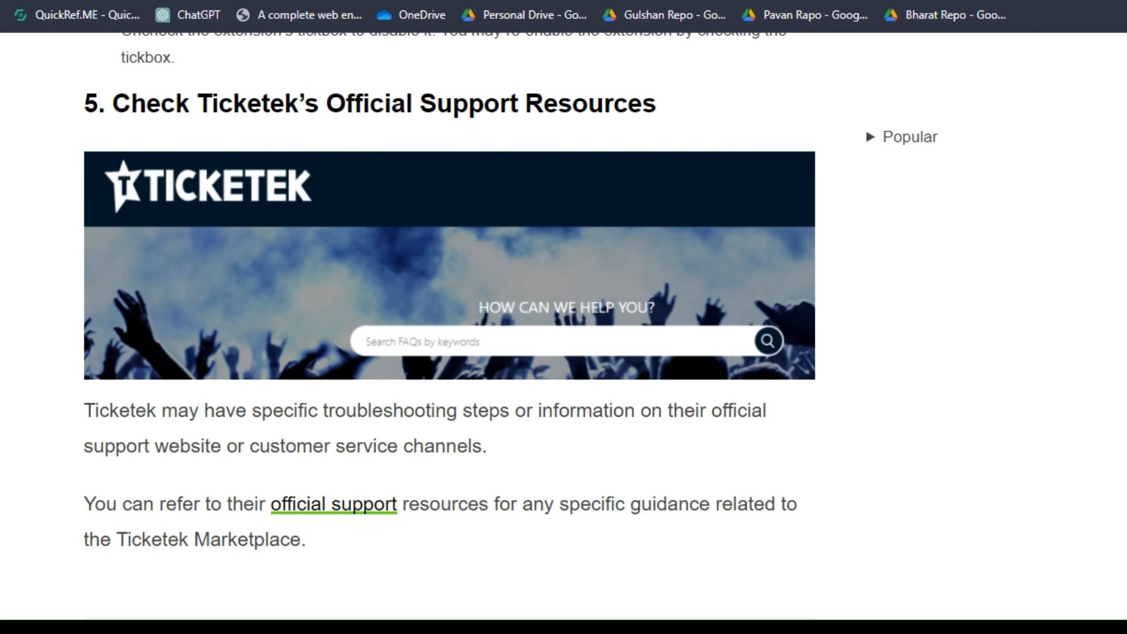
{"action": "scroll", "scroll_direction": "down", "scroll_amount": 3}
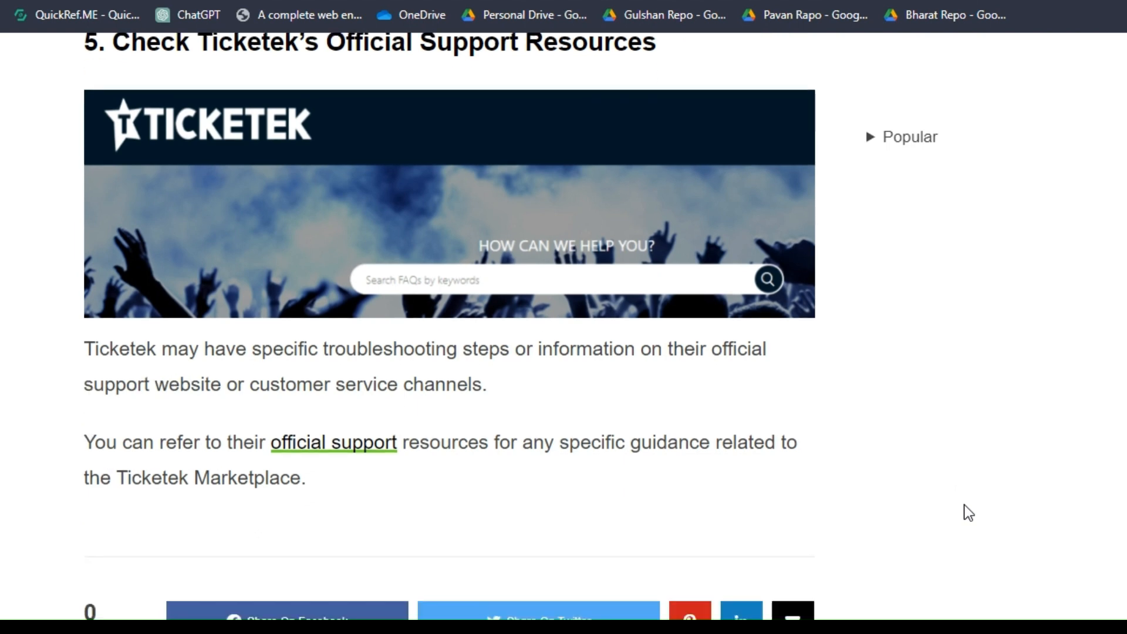
{"action": "scroll", "scroll_direction": "down", "scroll_amount": 3}
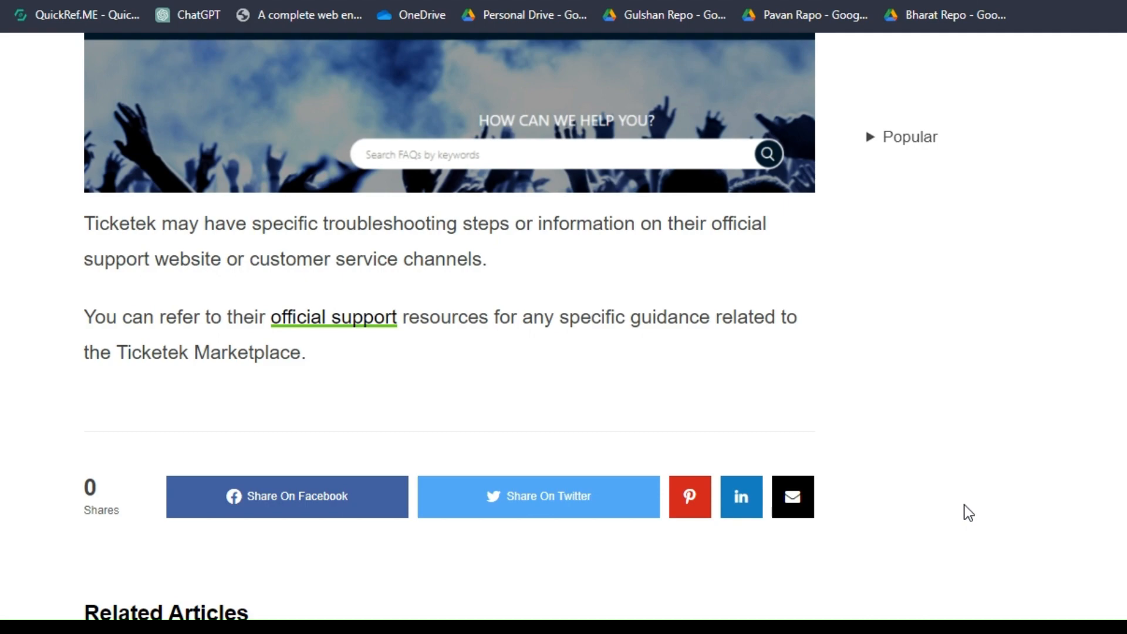
{"action": "scroll", "scroll_direction": "up", "scroll_amount": 3}
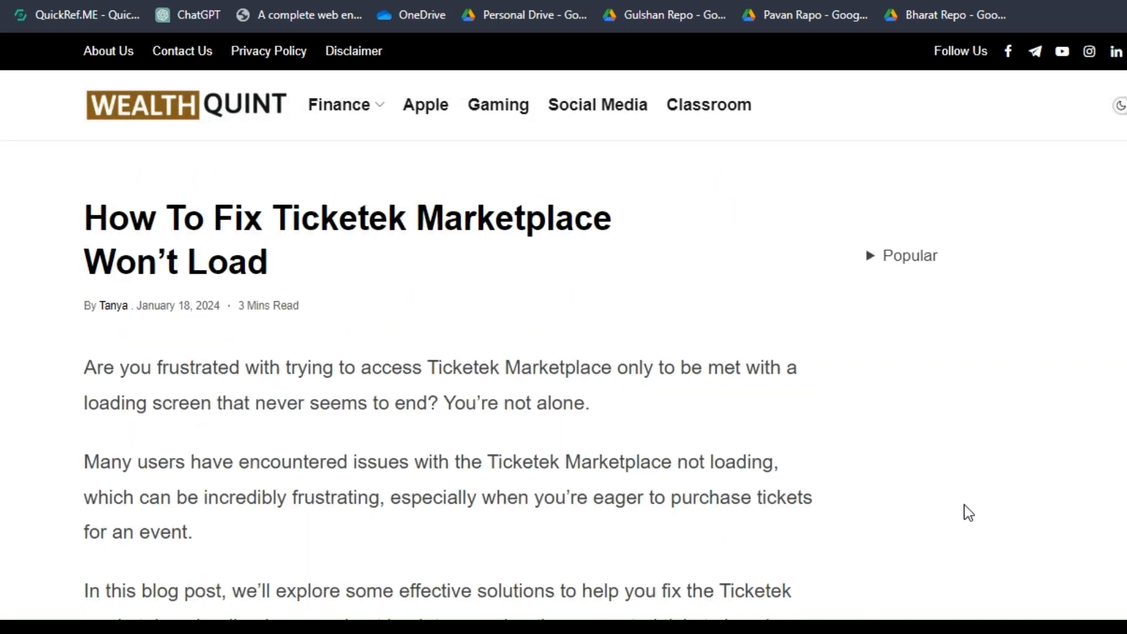